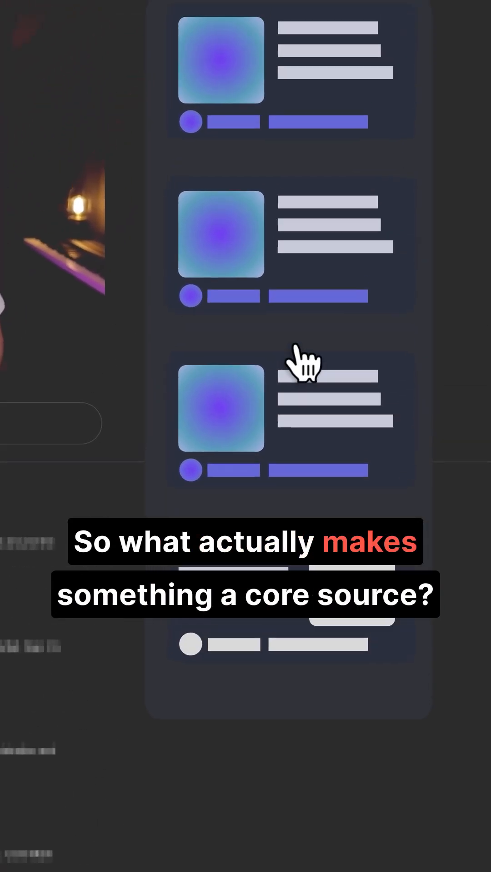
scroll(down, 3)
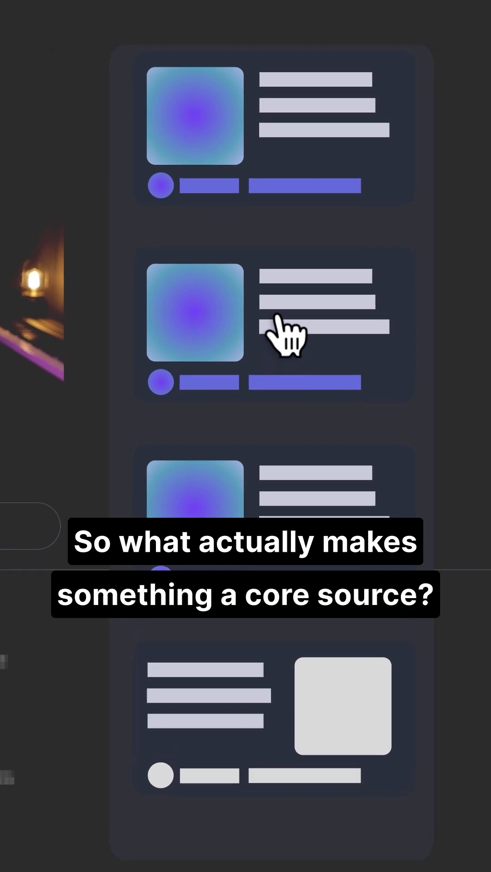